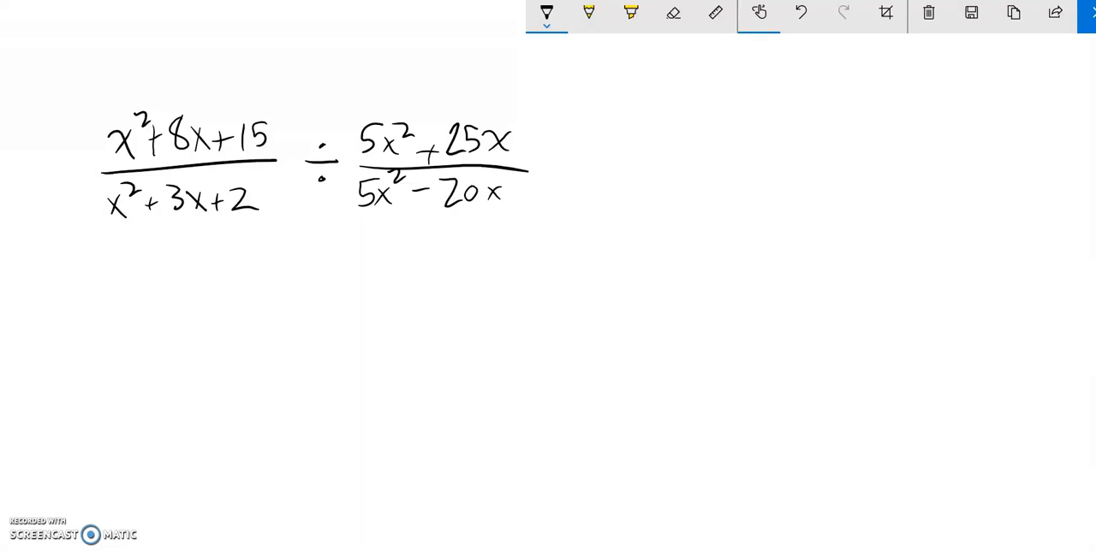
# - Draw a swap arrow on the second fraction and start writing the flipped fraction, 5x²+
pyautogui.moveTo(360, 39); pyautogui.dragTo(373, 81)
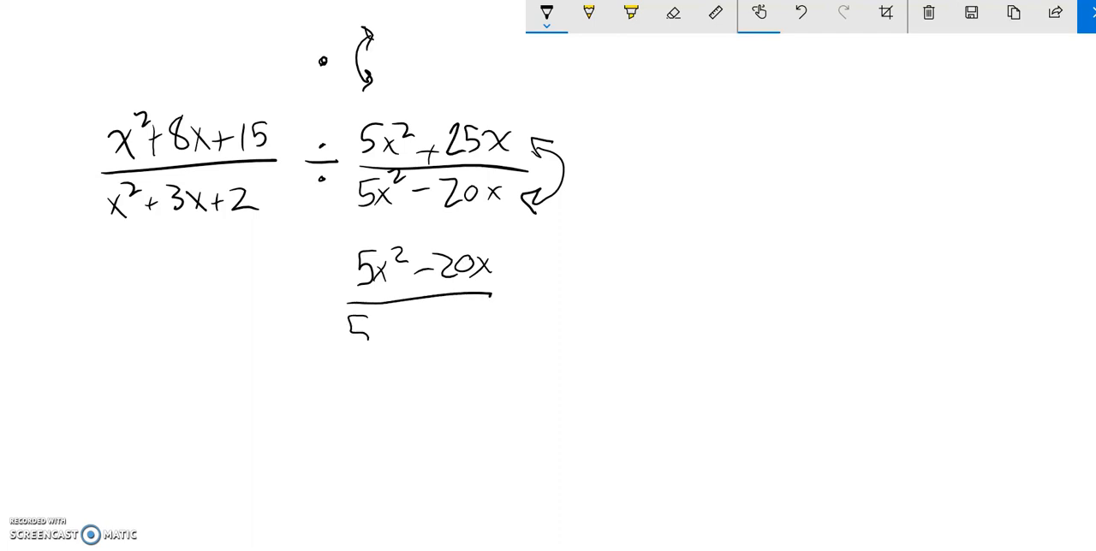
pyautogui.write('5x²+25x')
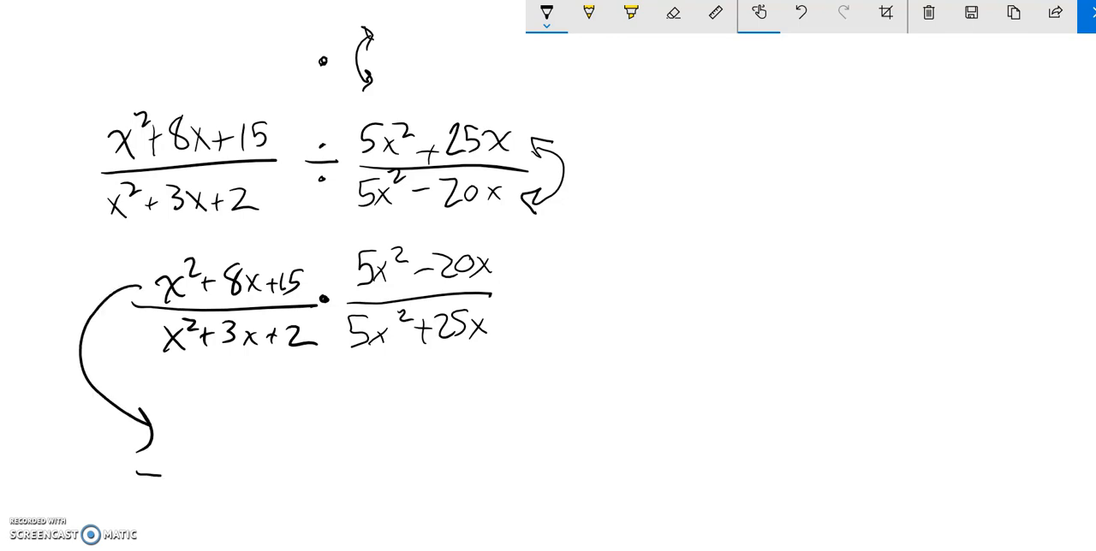
# - Draw the fraction bar and jot factor-pair notes for 15 beside the first fraction
pyautogui.moveTo(146, 478); pyautogui.dragTo(336, 481)
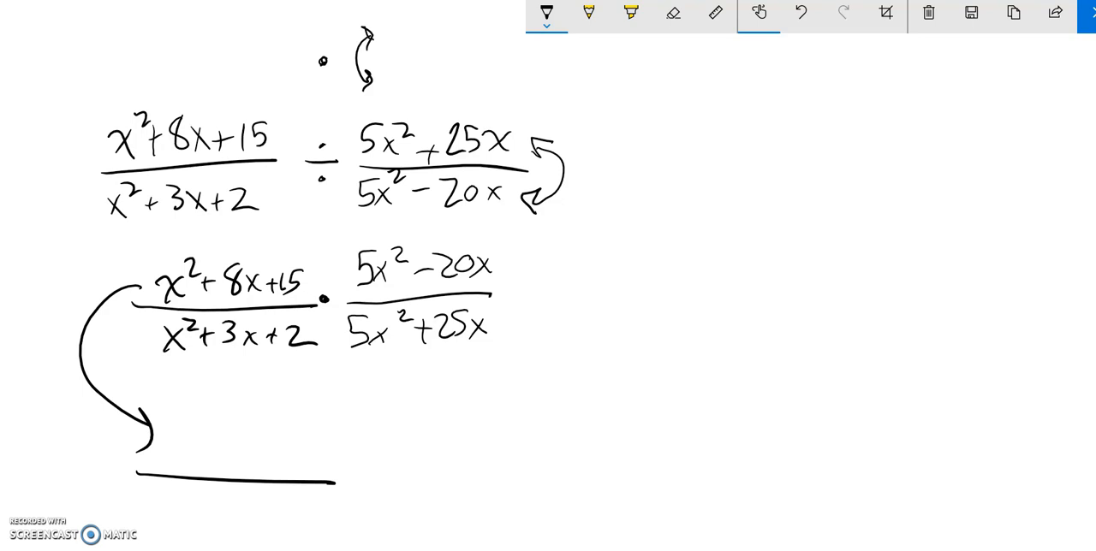
pyautogui.moveTo(287, 235); pyautogui.dragTo(313, 232)
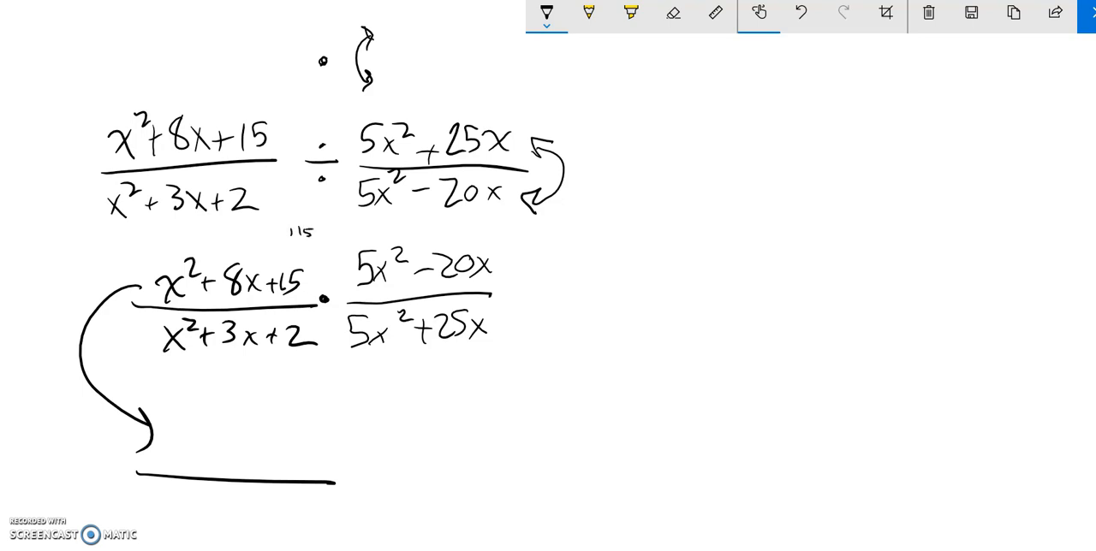
pyautogui.write('35')
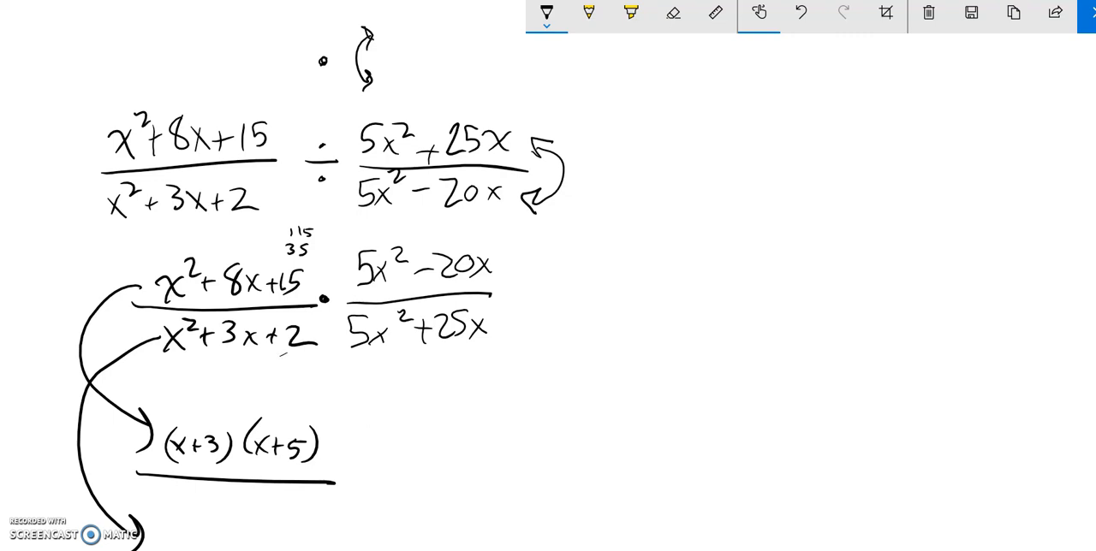
pyautogui.write('↓2')
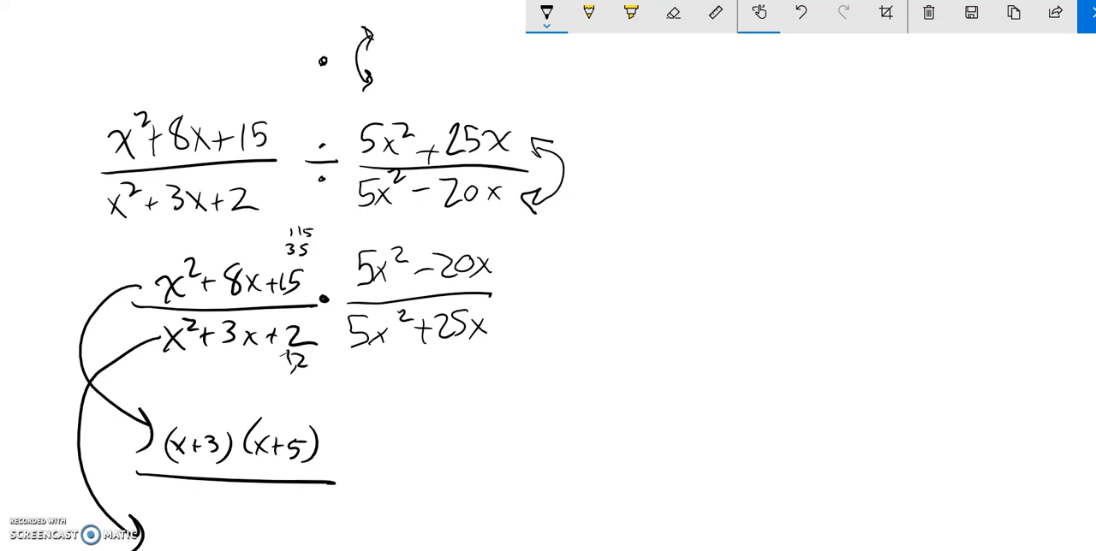
# - Write the (x+…) factors, erase a wrong denominator factor, and add the second fraction's factored form
pyautogui.write('(x+3)(x+2')
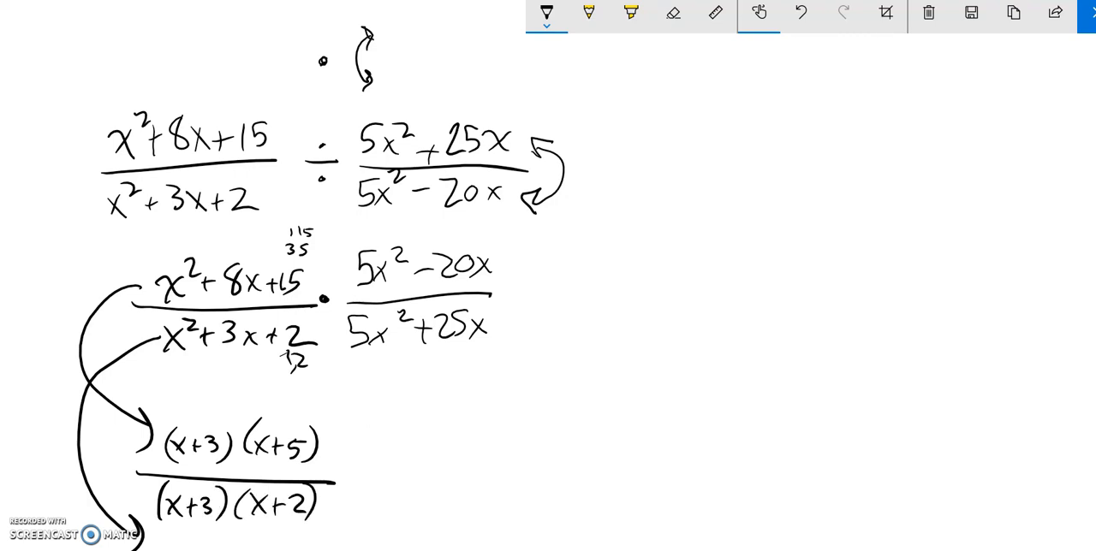
pyautogui.click(673, 14)
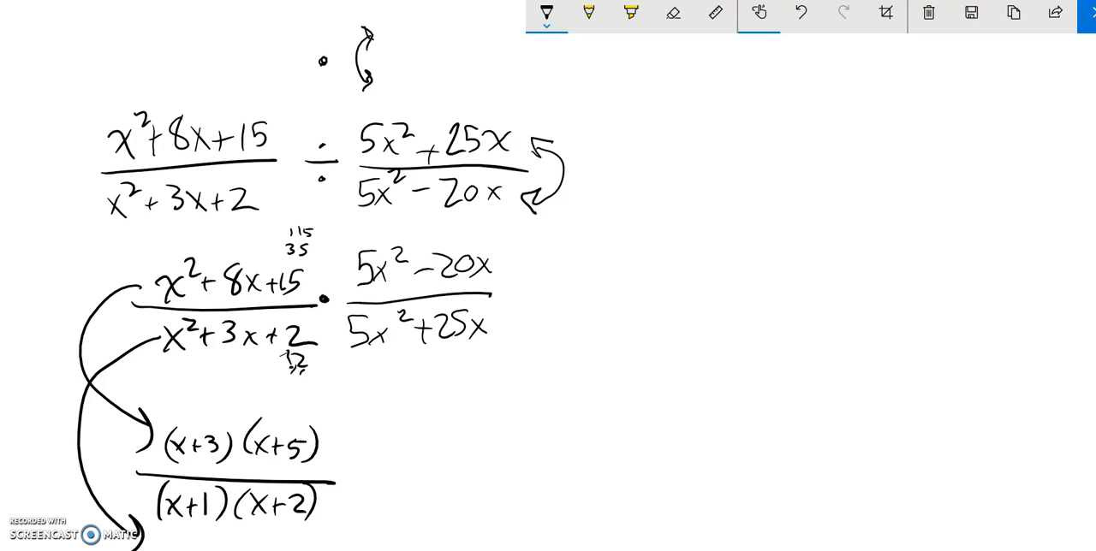
pyautogui.moveTo(321, 478); pyautogui.dragTo(501, 476)
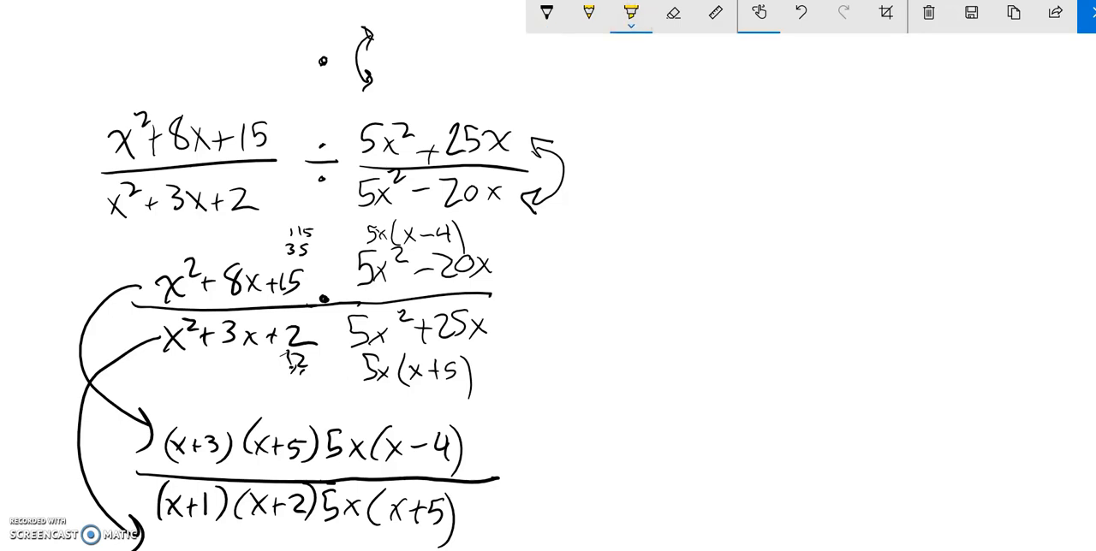
# - Cross out the common 5x factors in yellow, then write the (x+3)(x-4) result in black pen
pyautogui.moveTo(331, 416); pyautogui.dragTo(338, 550)
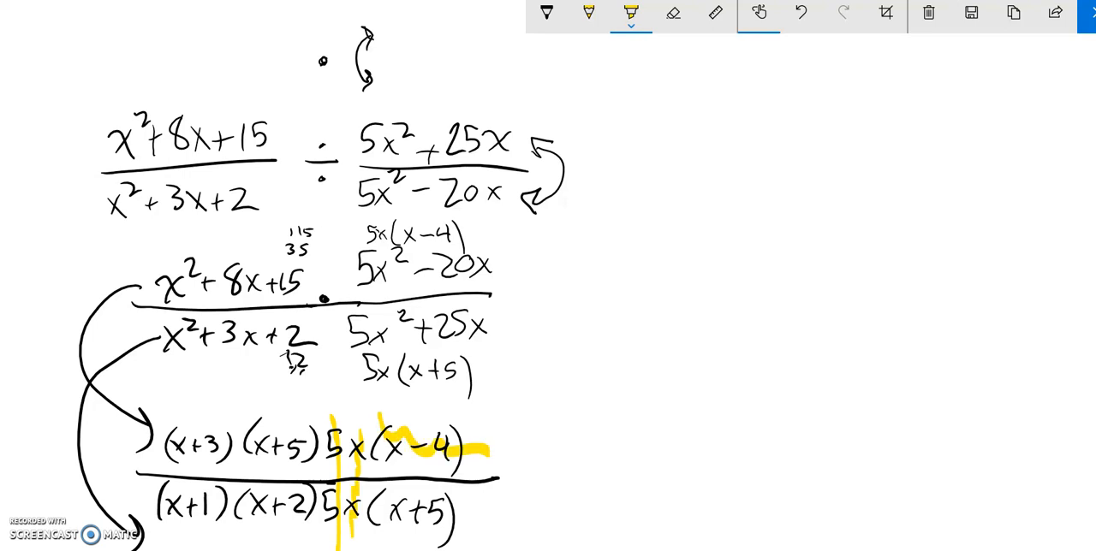
pyautogui.click(800, 13)
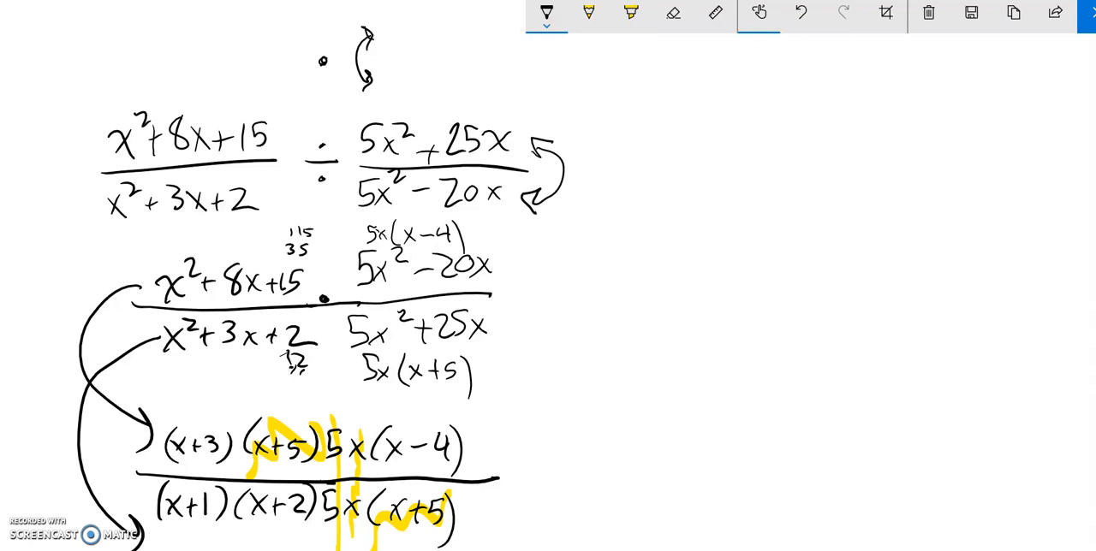
pyautogui.write('X1')
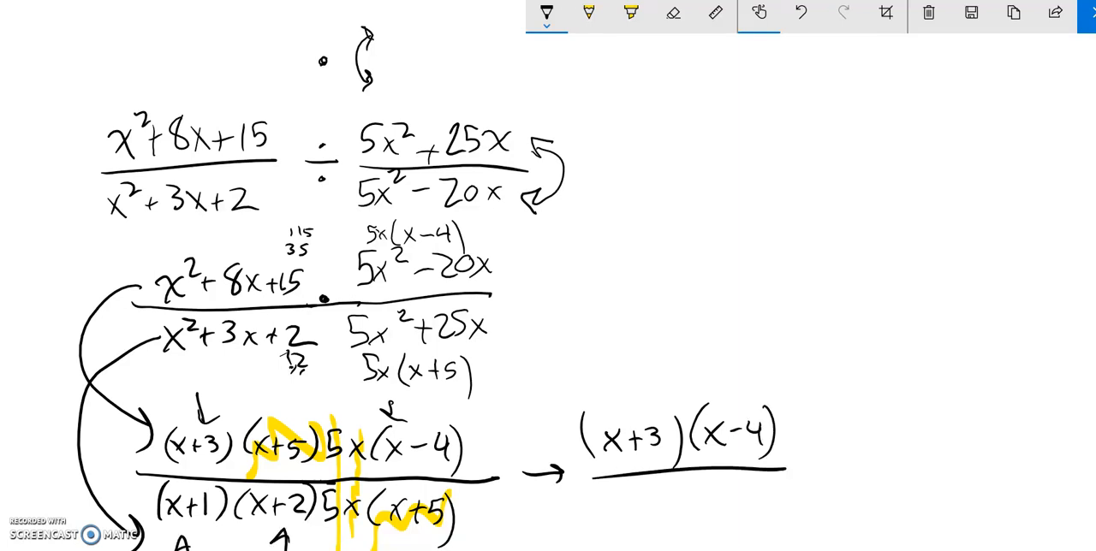
pyautogui.write('(x1')
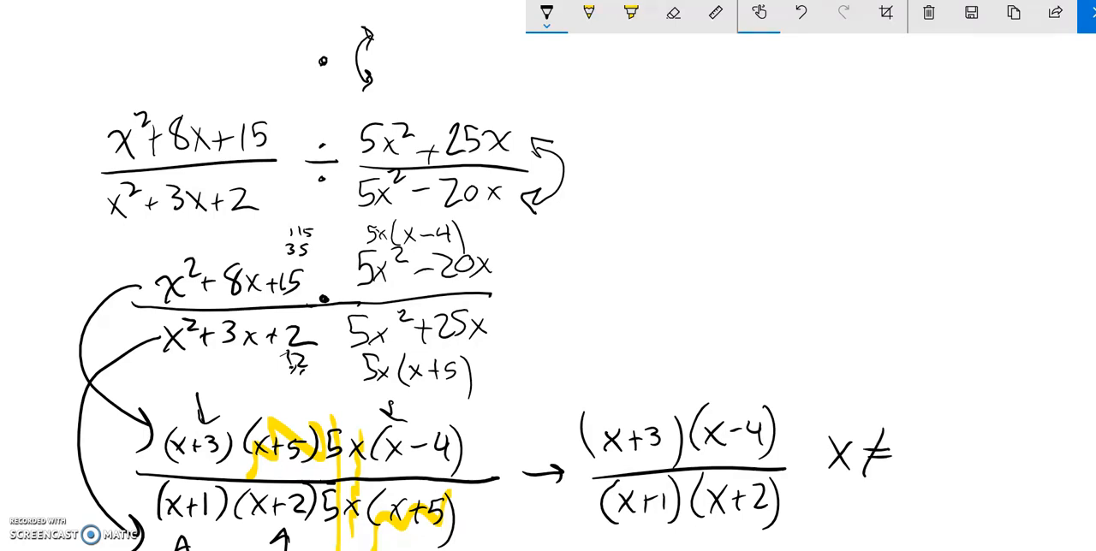
# - Highlight the original denominator and second numerator, and circle the division sign in yellow
pyautogui.click(631, 12)
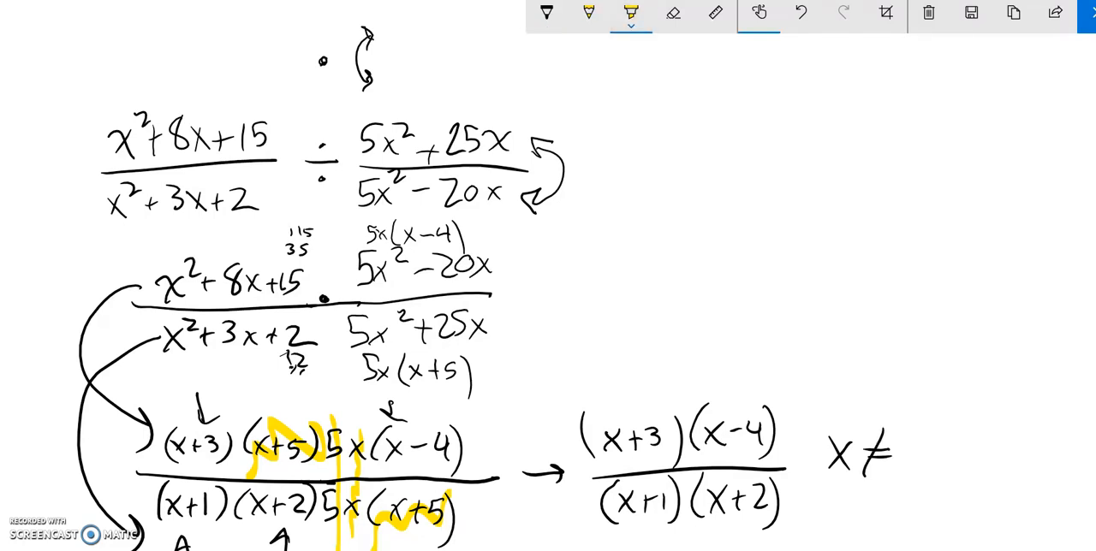
pyautogui.moveTo(94, 203); pyautogui.dragTo(262, 203)
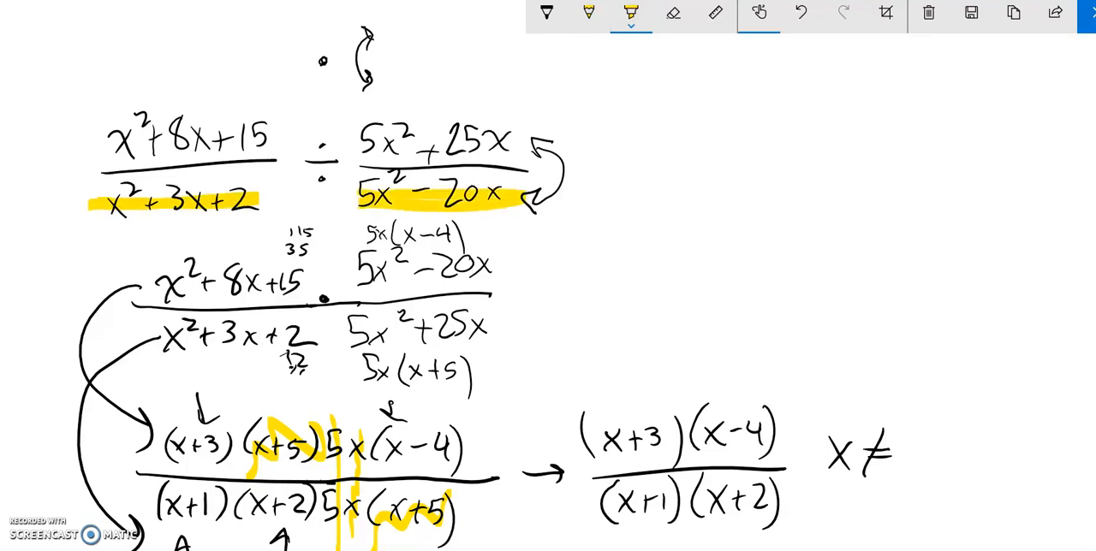
pyautogui.moveTo(359, 141); pyautogui.dragTo(509, 141)
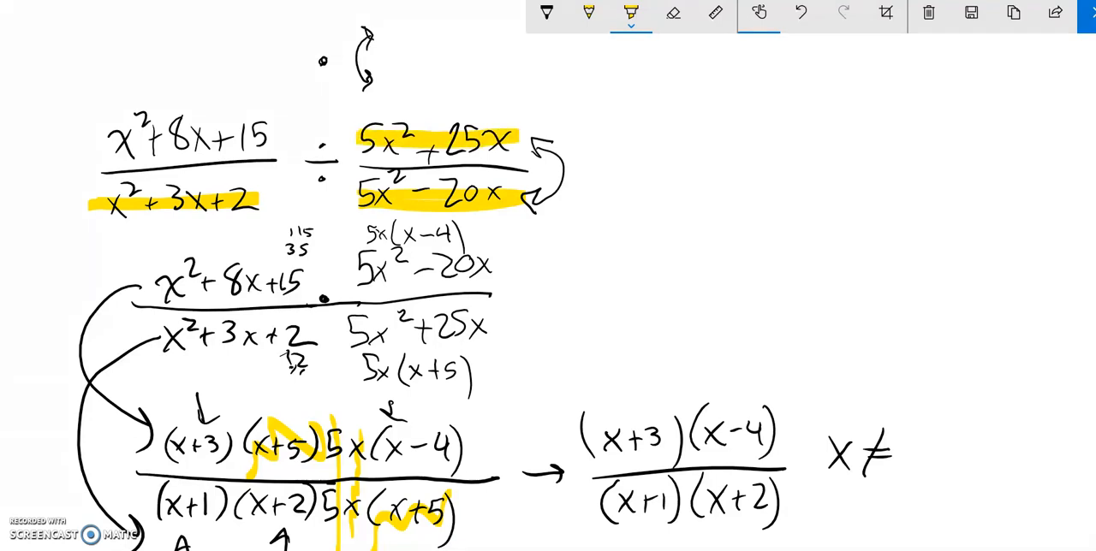
pyautogui.moveTo(308, 129); pyautogui.dragTo(321, 189)
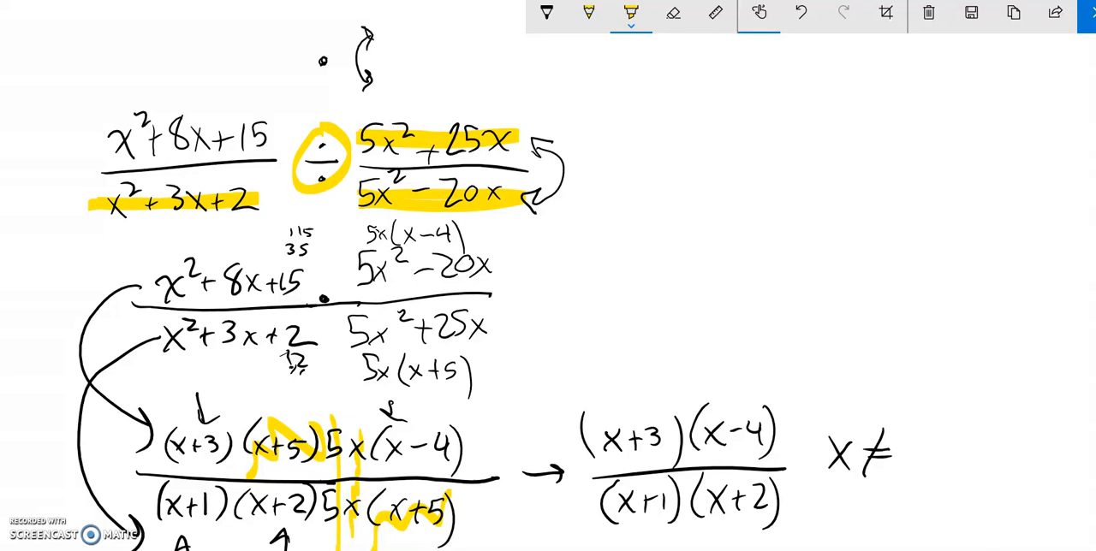
# - In black ink, list the excluded values -1, -2 after 'x ≠' and sketch a curve above them
pyautogui.click(546, 13)
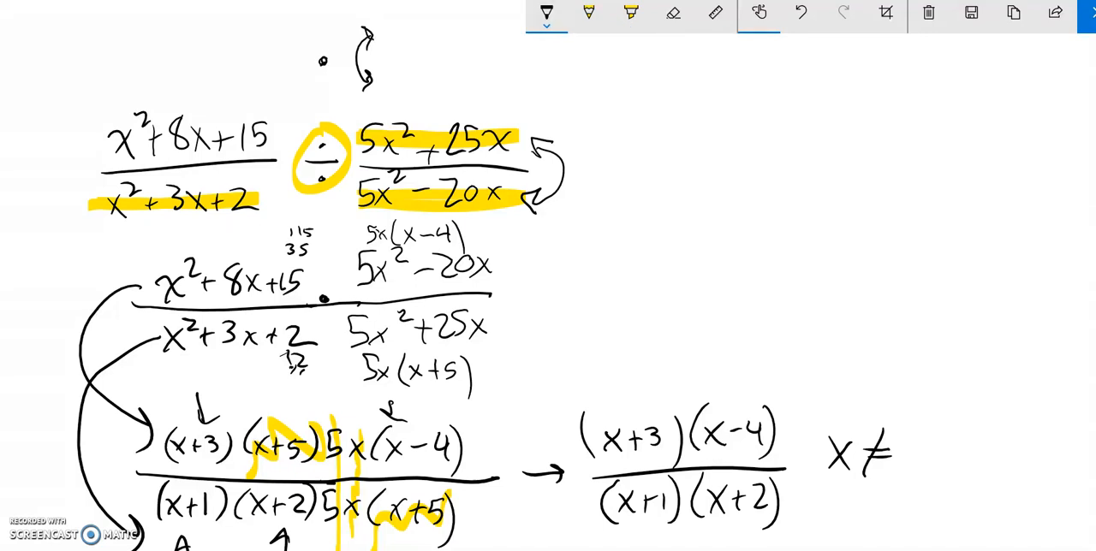
pyautogui.write('-1,-2,0,4')
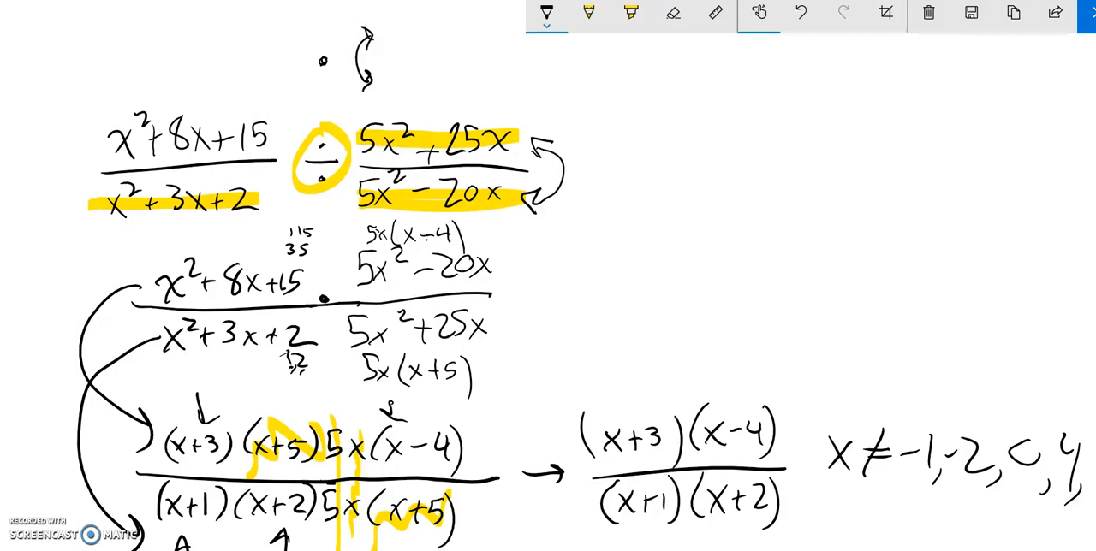
pyautogui.moveTo(801, 399); pyautogui.dragTo(874, 377)
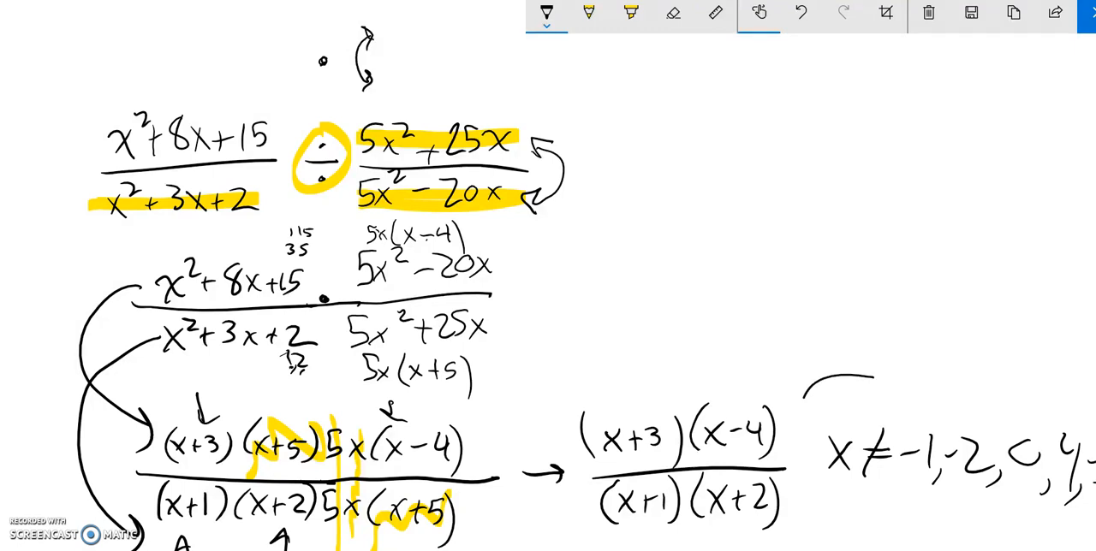